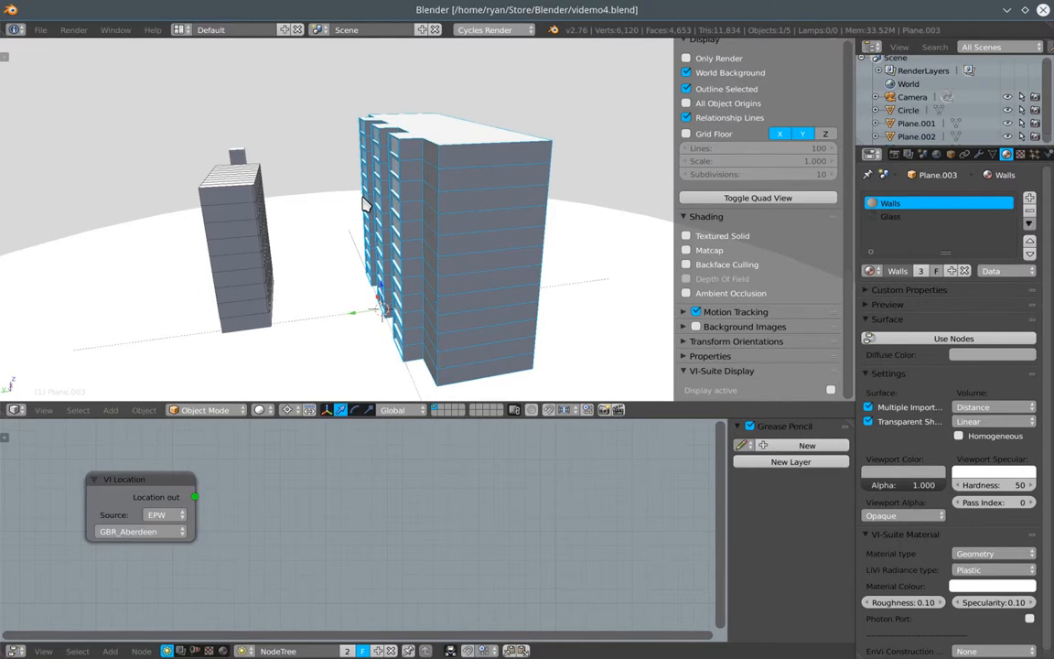
mouse_move(435, 419)
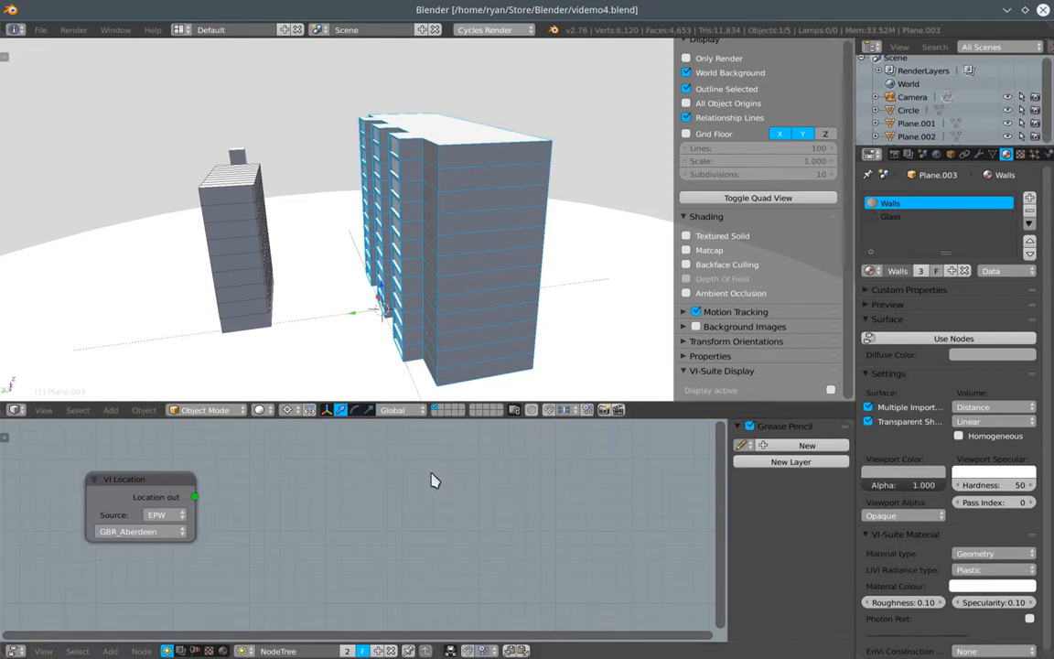
mouse_move(677, 490)
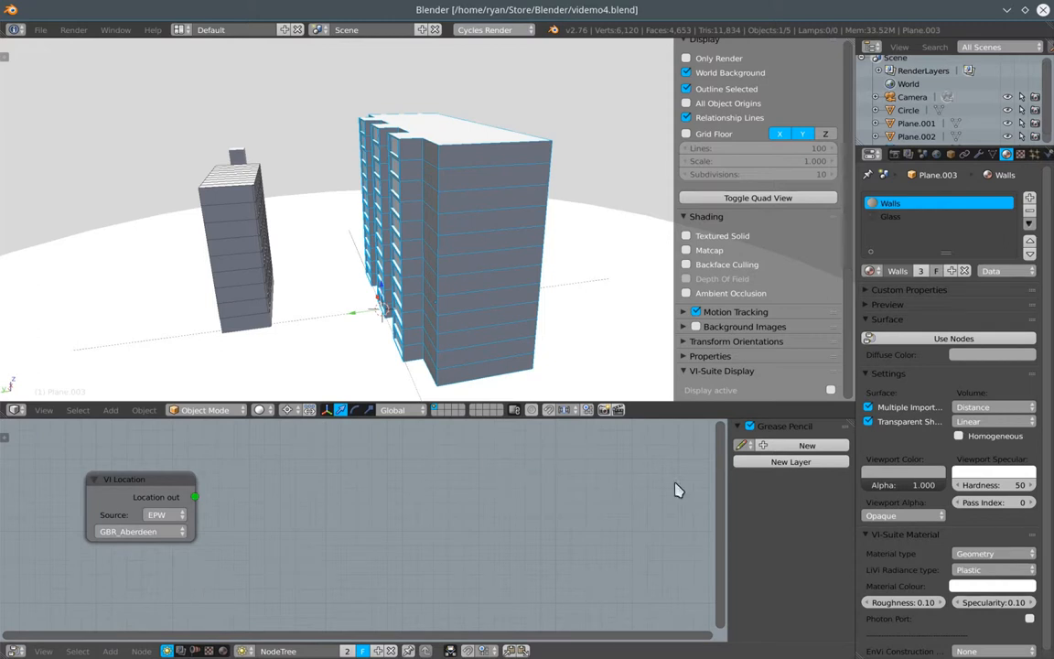
mouse_move(696, 491)
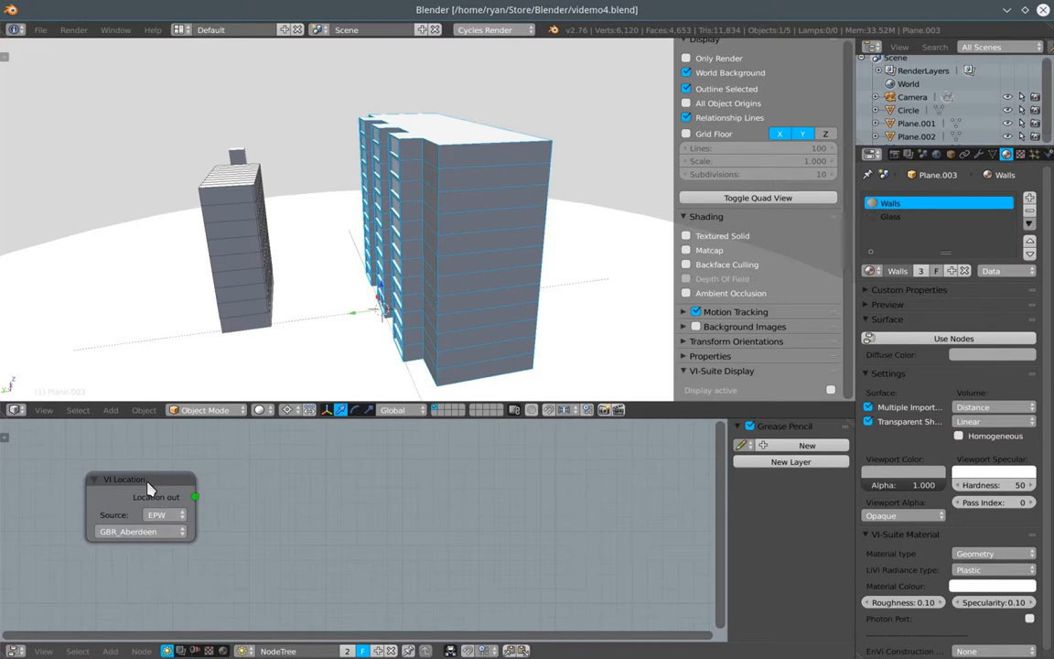
Nudge the VI Location node (EPW, GBR_Aberdeen) slightly right in the node editor.
click(110, 651)
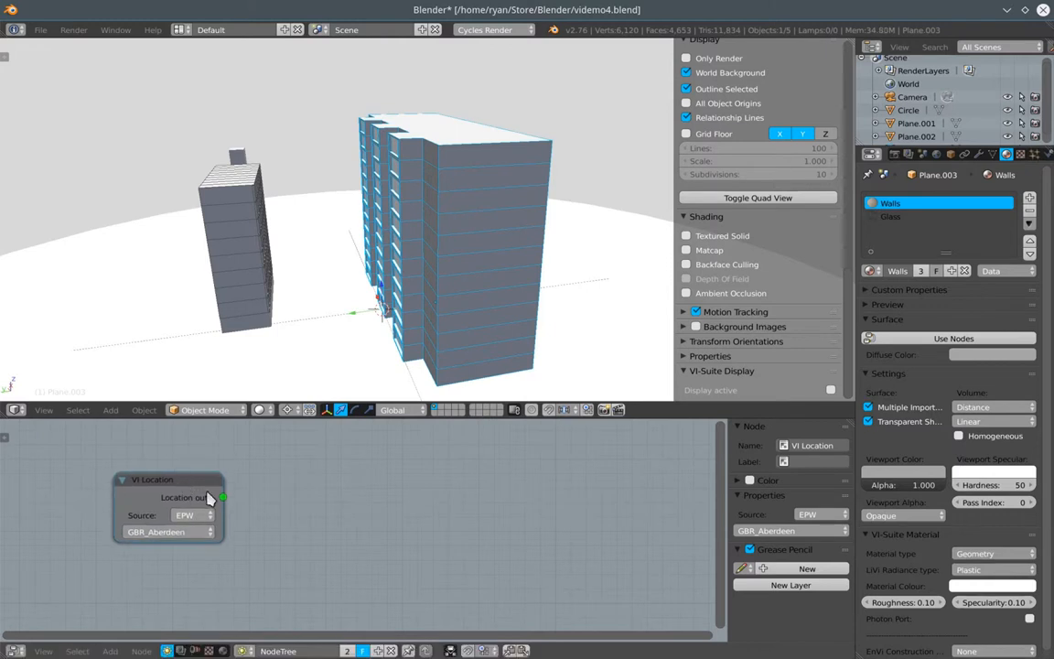
mouse_move(460, 531)
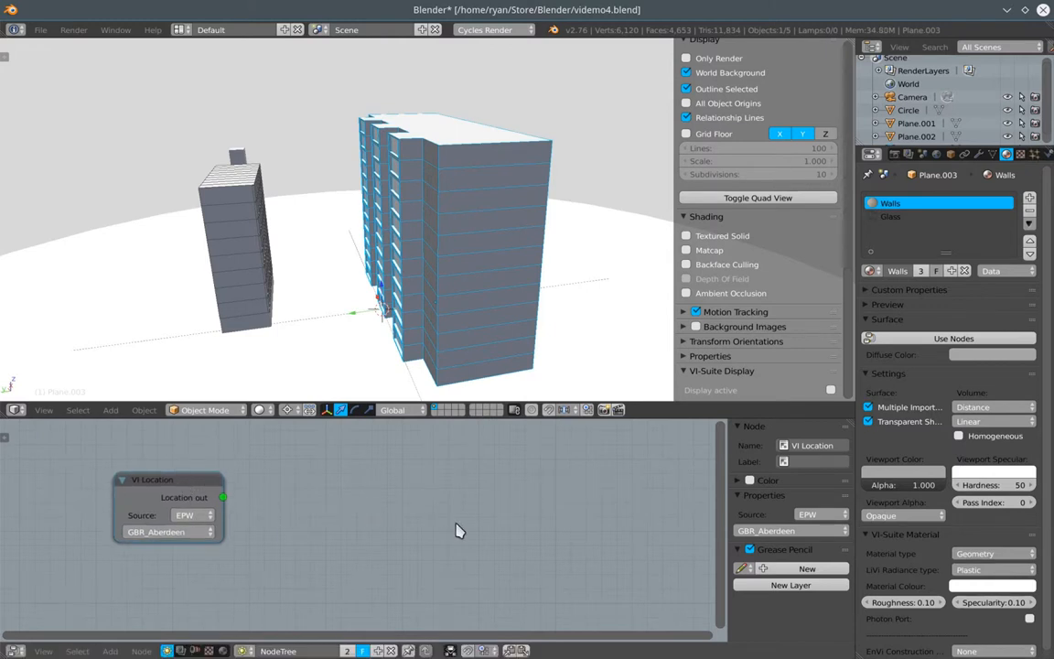
mouse_move(147, 648)
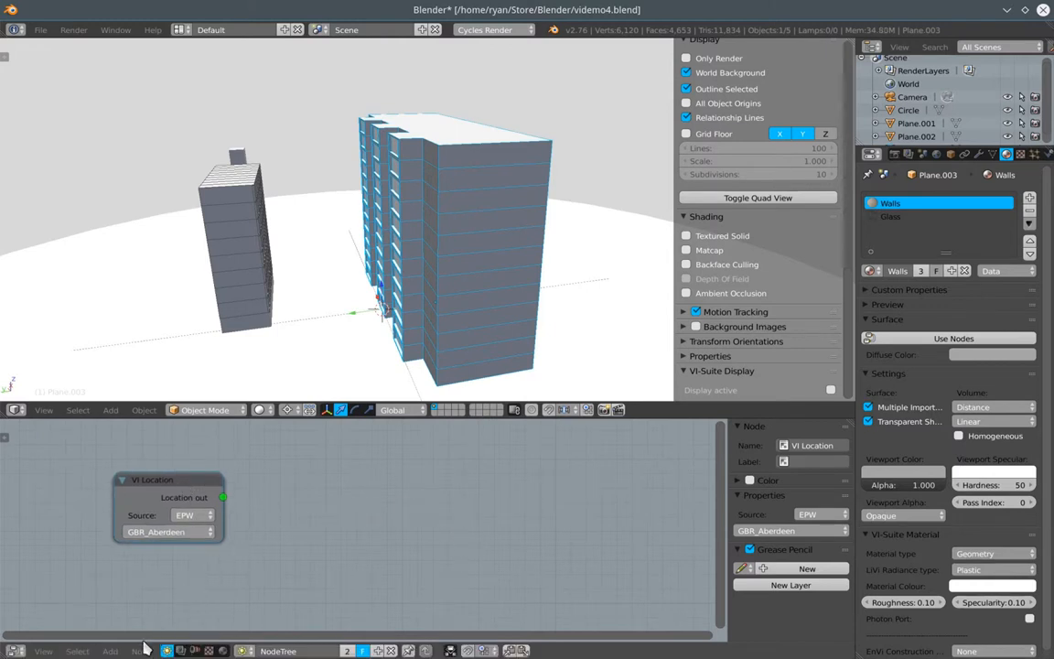
Add a VI-Suite Wind Rose node beside the VI Location node.
click(110, 651)
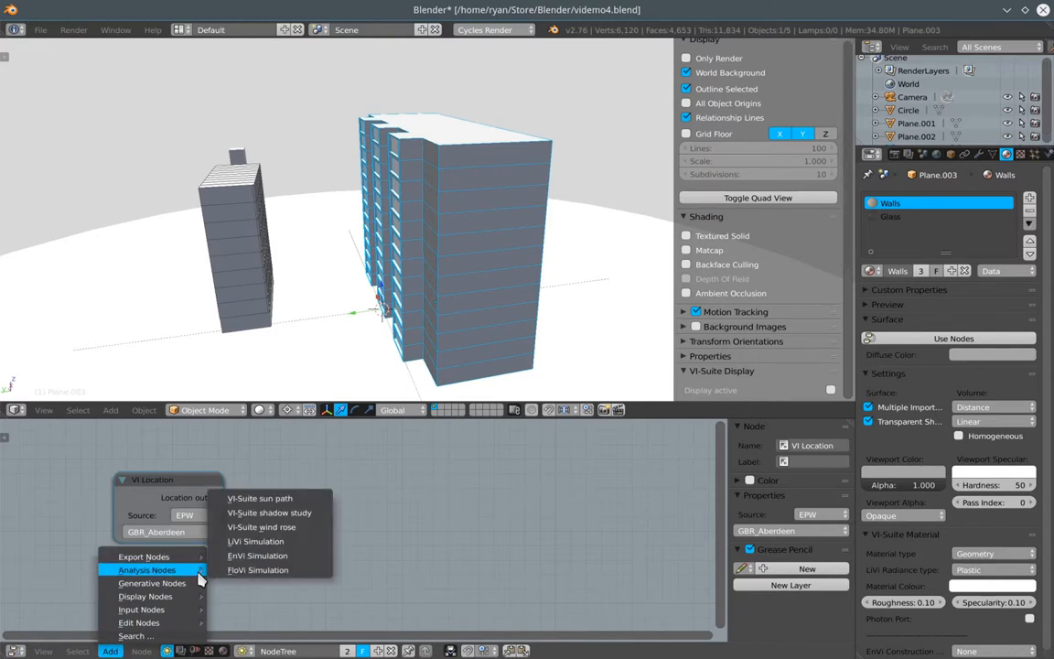
mouse_move(263, 527)
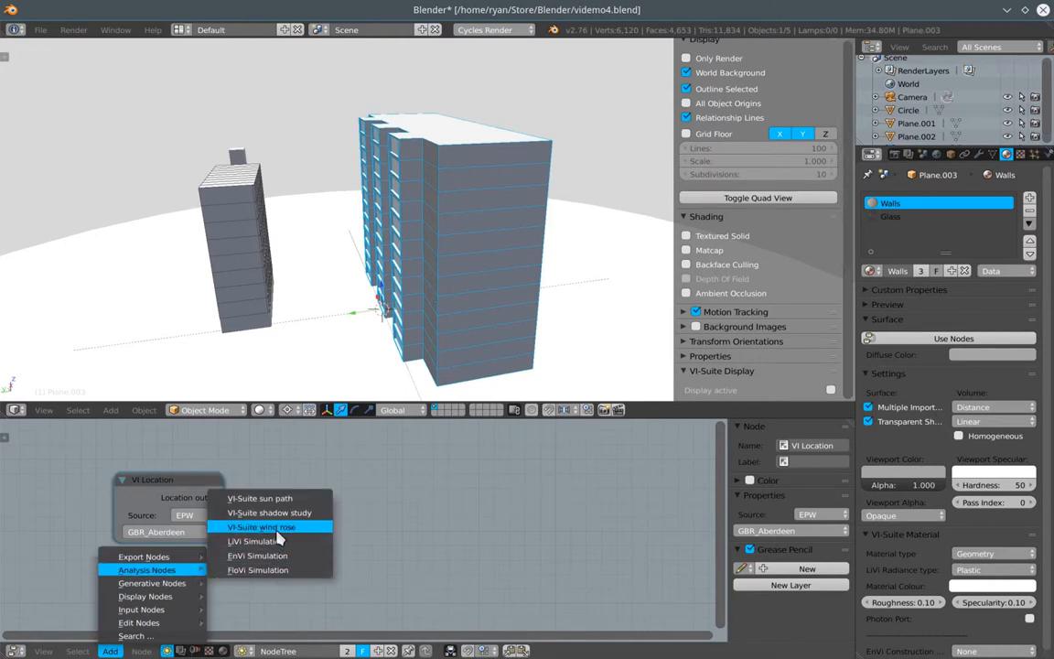
click(262, 527)
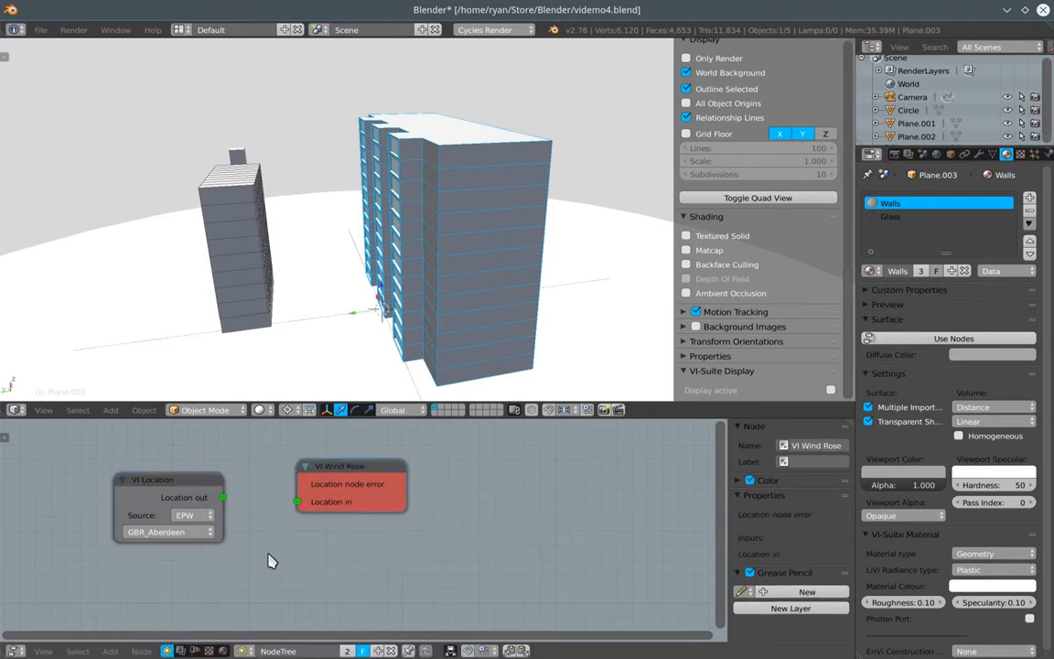
Link VI Location's Location out socket to the Wind Rose's Location in socket.
drag(223, 498, 296, 501)
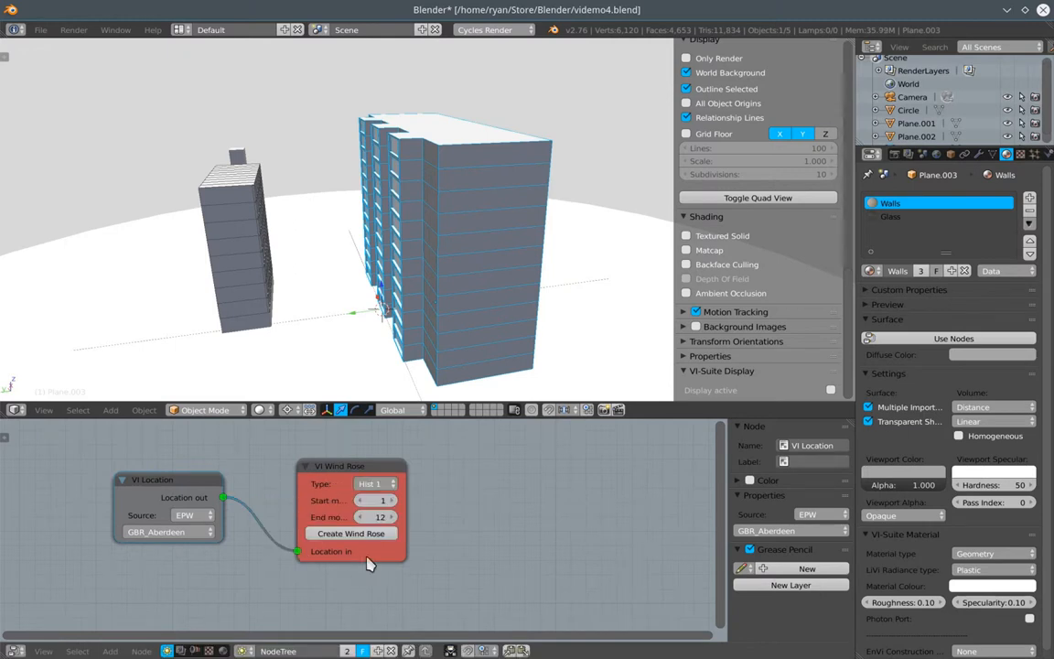
mouse_move(410, 509)
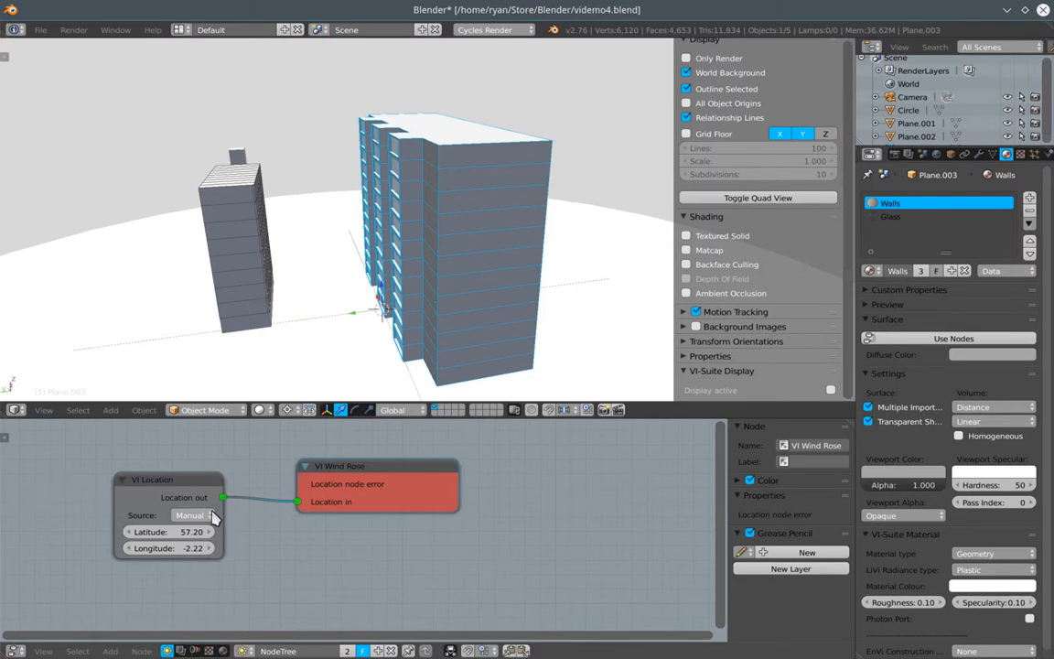
mouse_move(192, 514)
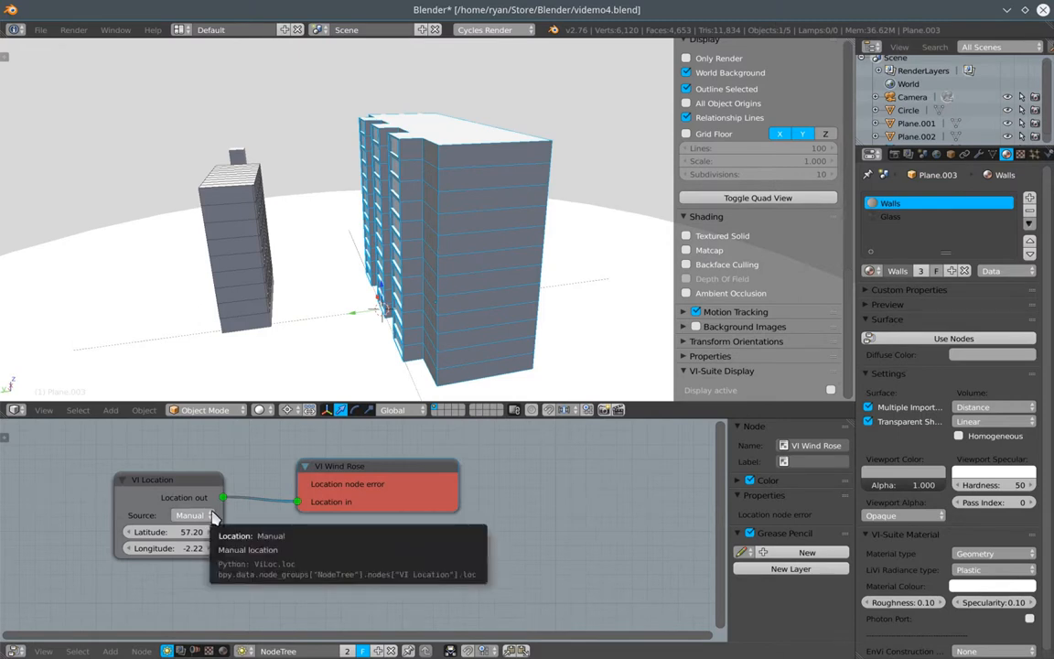
mouse_move(203, 515)
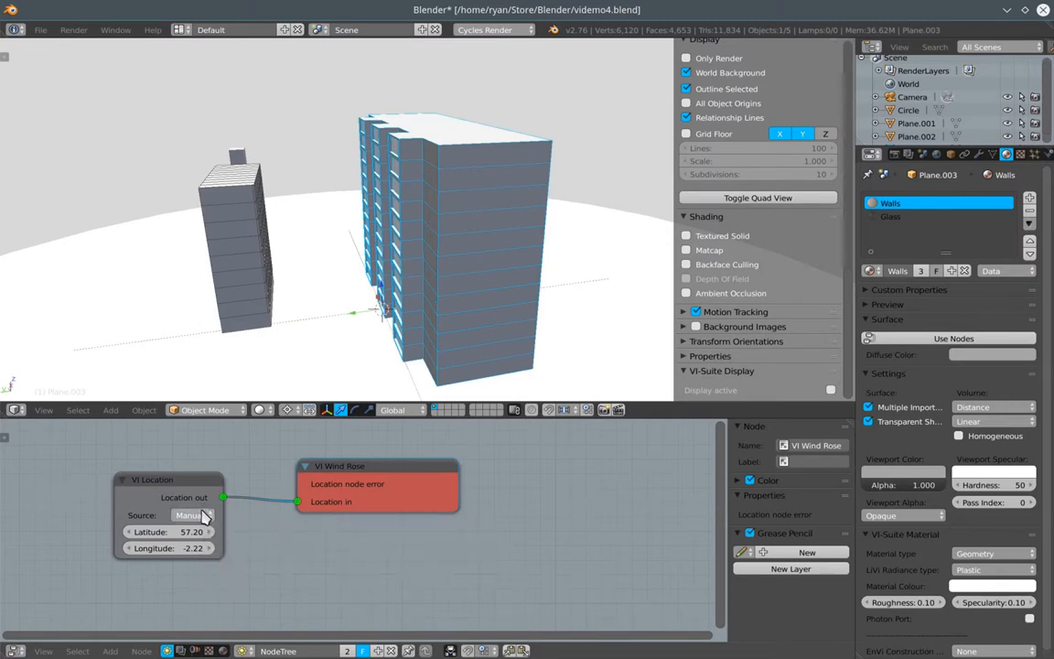
Set the location source back to EPW, keeping the GBR_Aberdeen weather file.
click(192, 514)
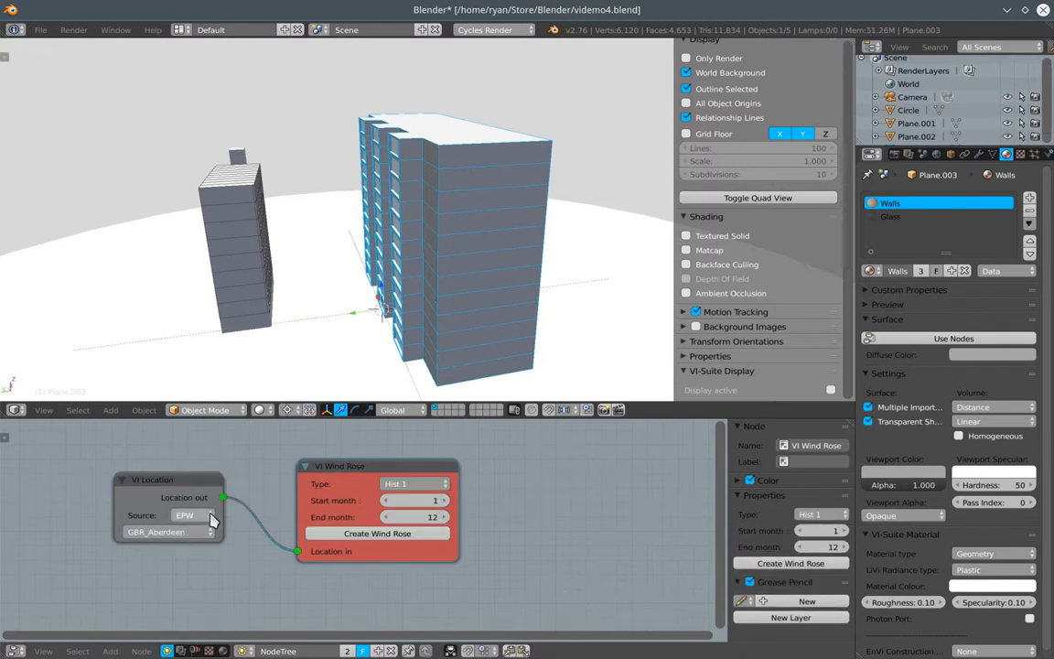
click(184, 531)
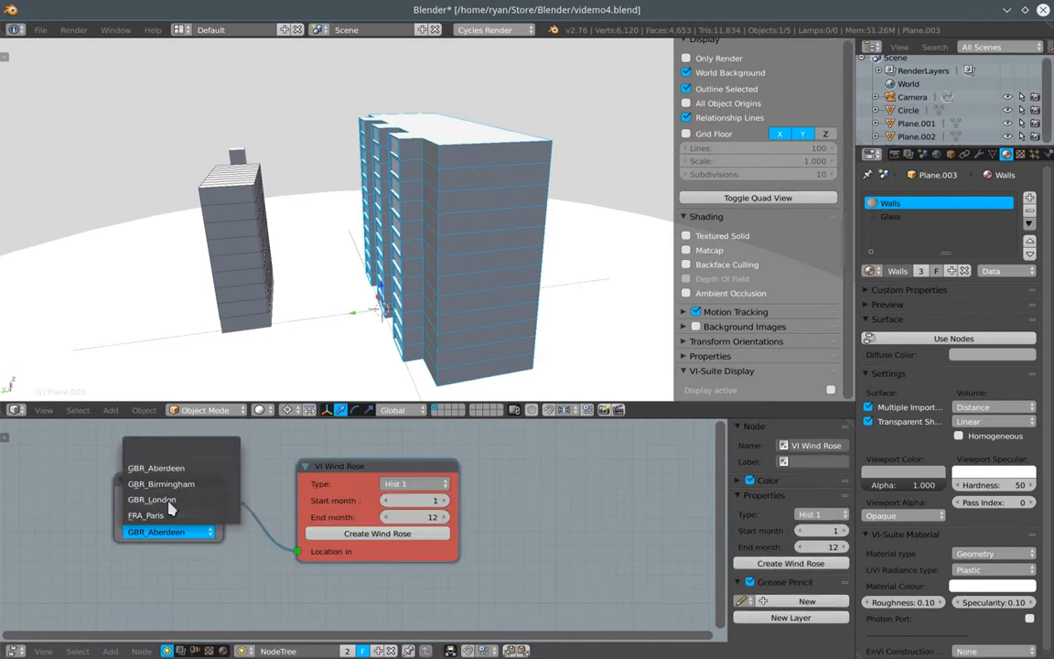
mouse_move(174, 483)
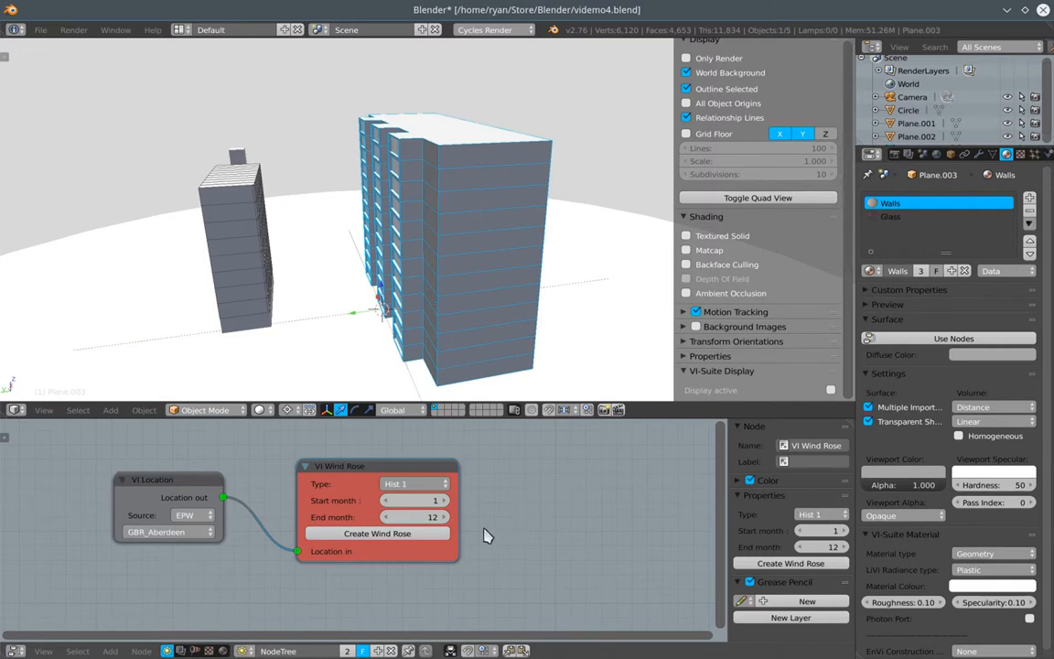
mouse_move(421, 540)
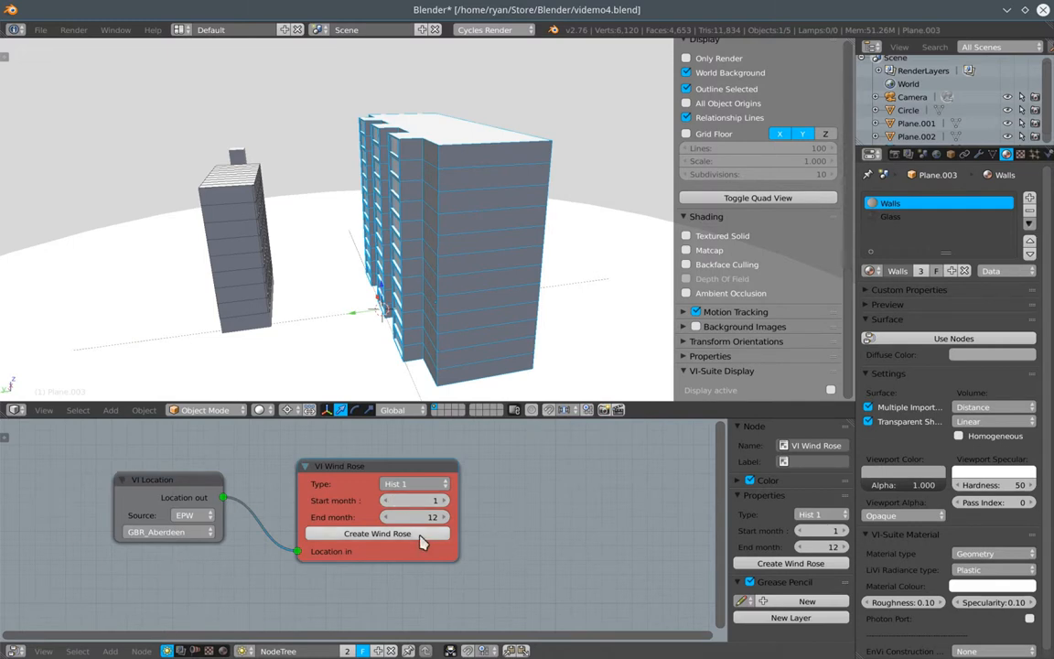
click(376, 535)
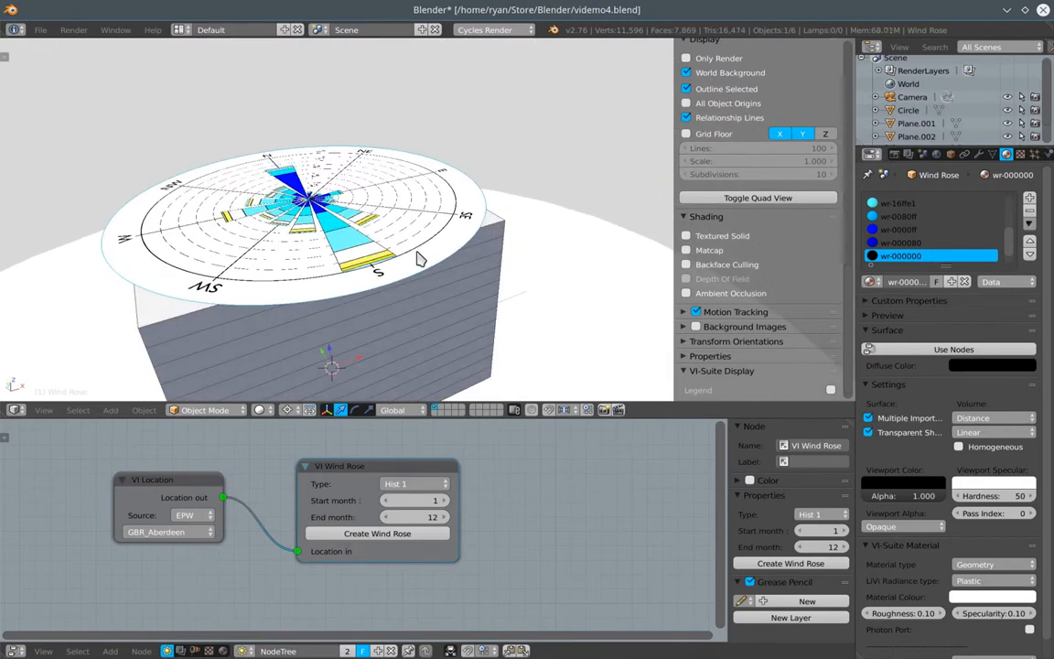
mouse_move(302, 403)
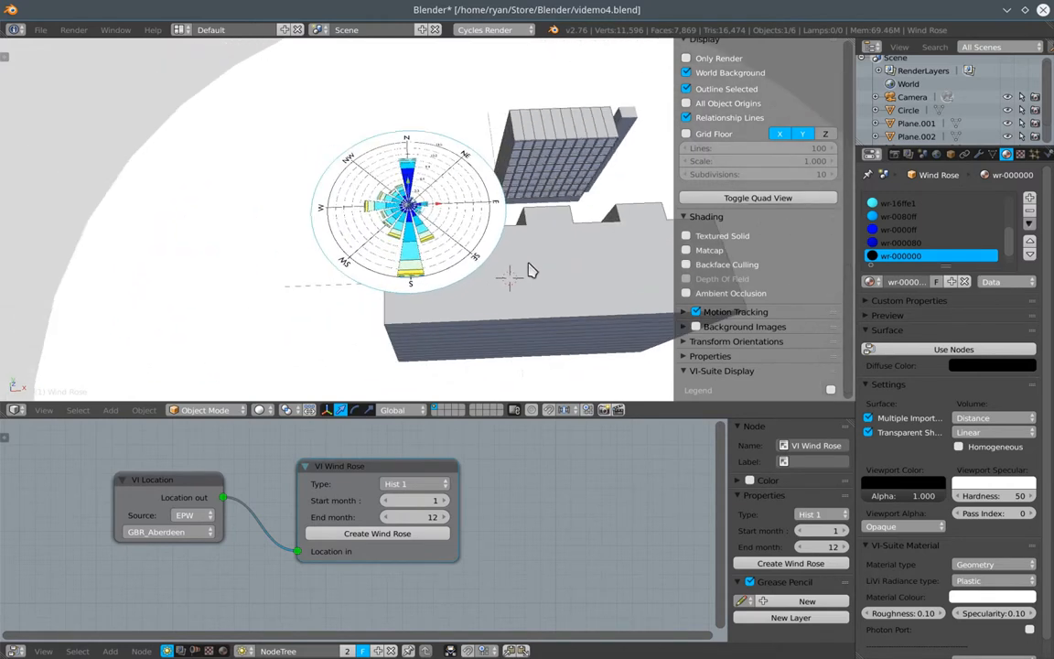
mouse_move(375, 260)
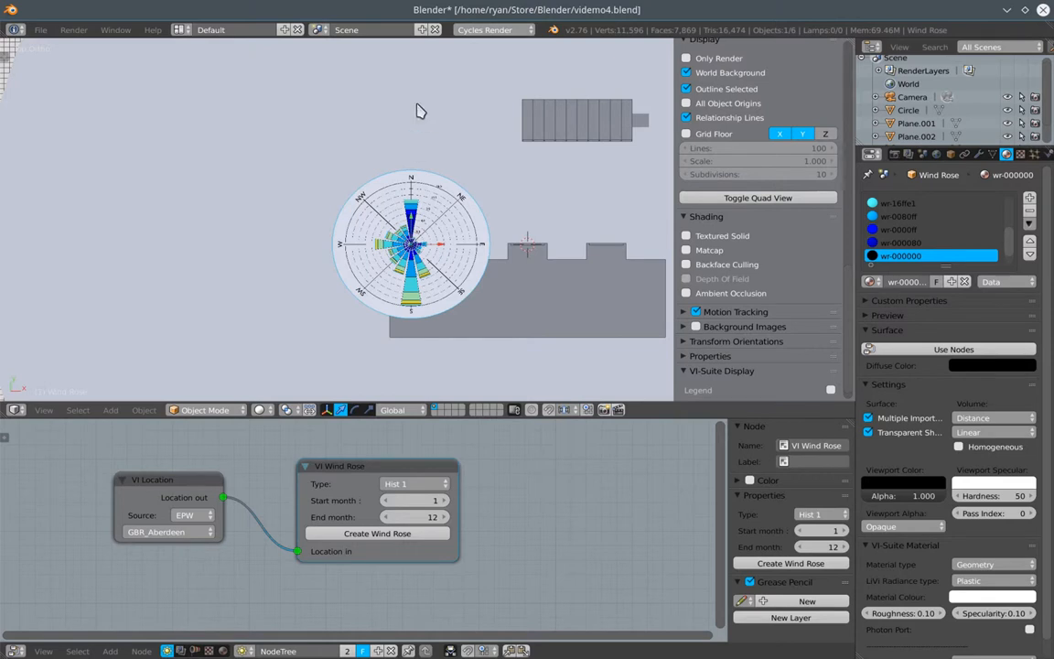
mouse_move(18, 388)
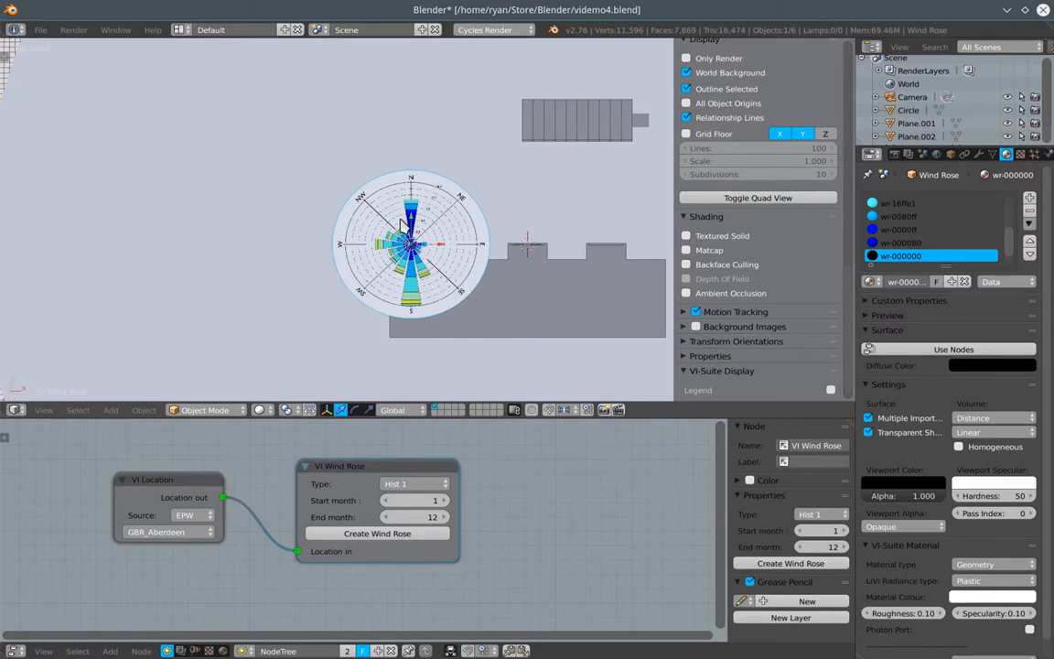
mouse_move(430, 203)
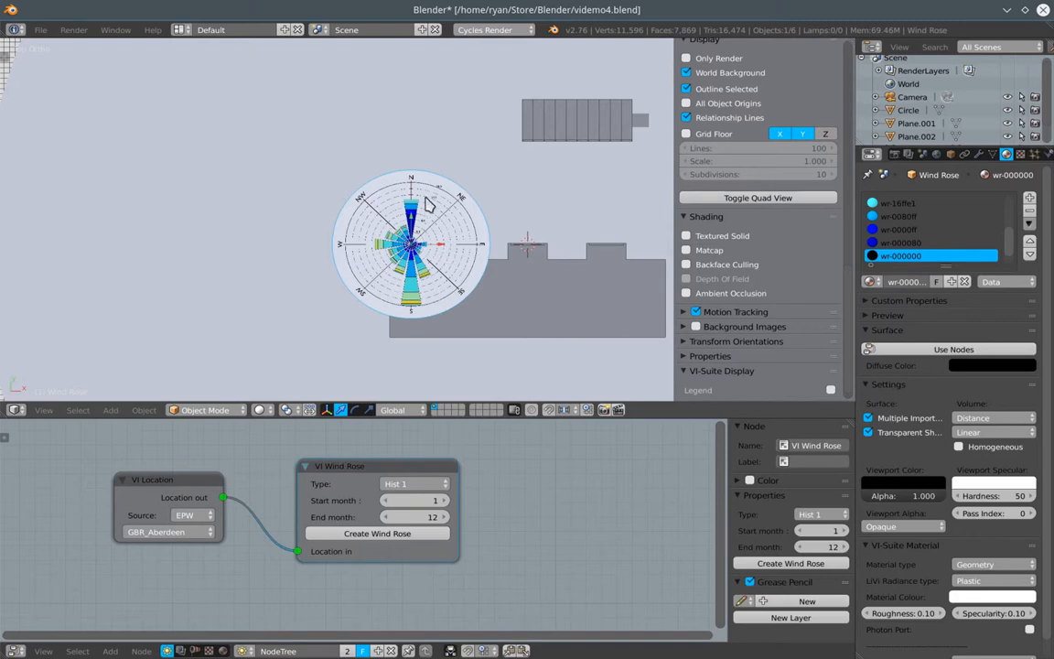
mouse_move(430, 256)
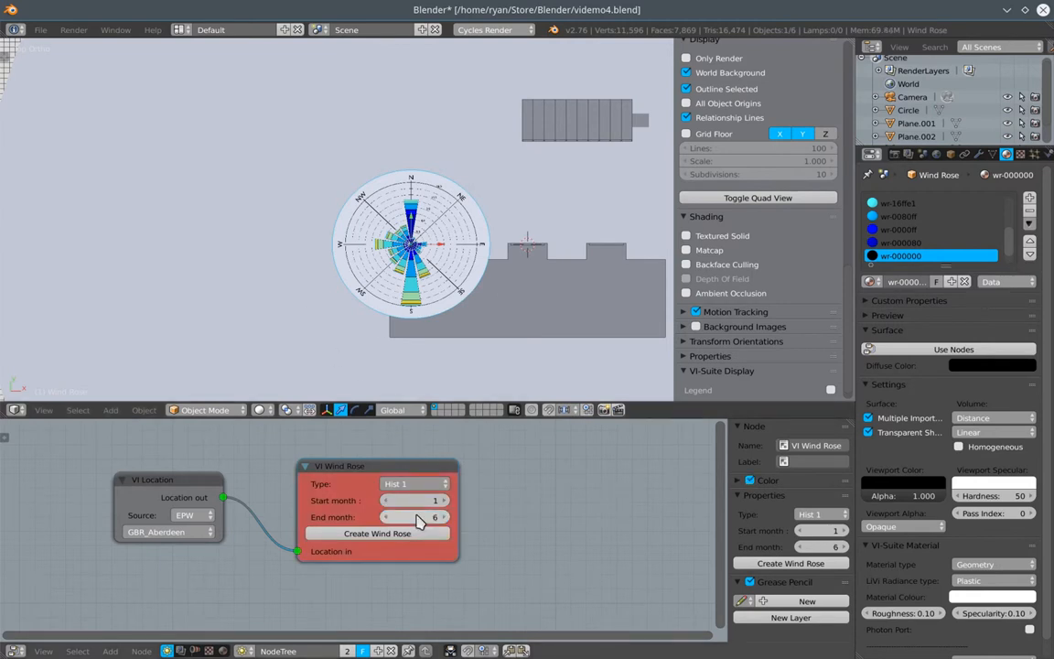
mouse_move(413, 483)
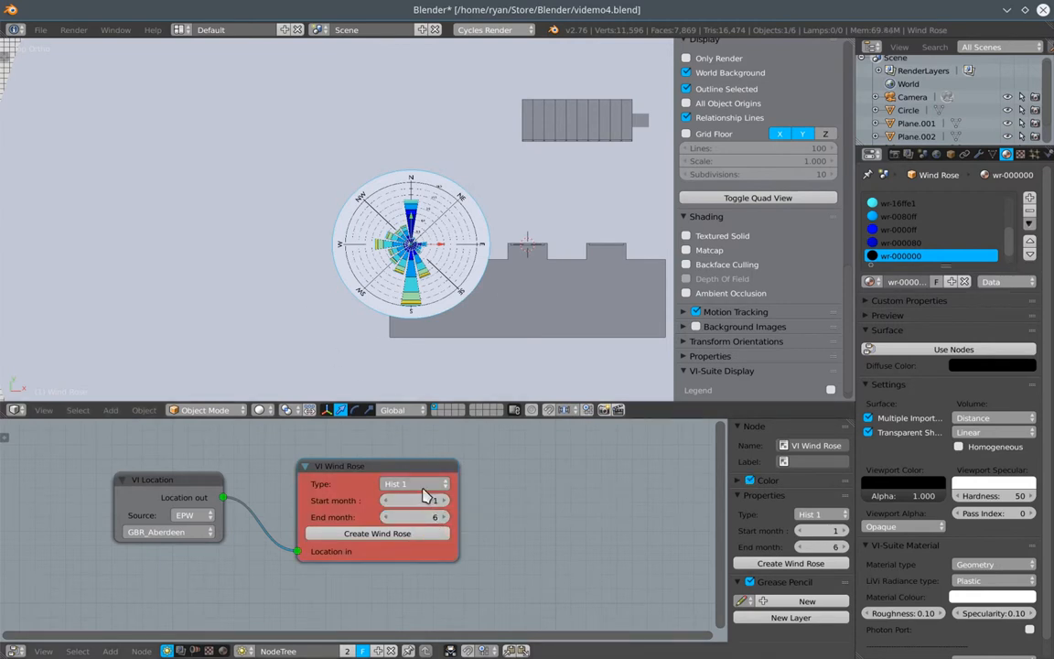
Create a second wind rose of Contour type beside the histogram rose.
click(414, 483)
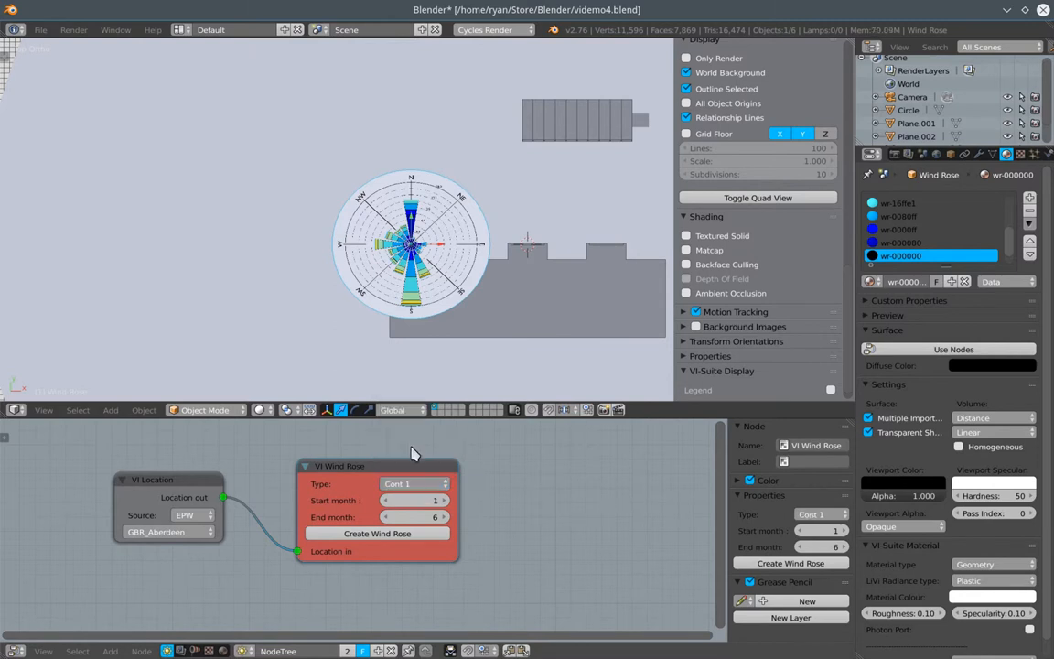
click(377, 534)
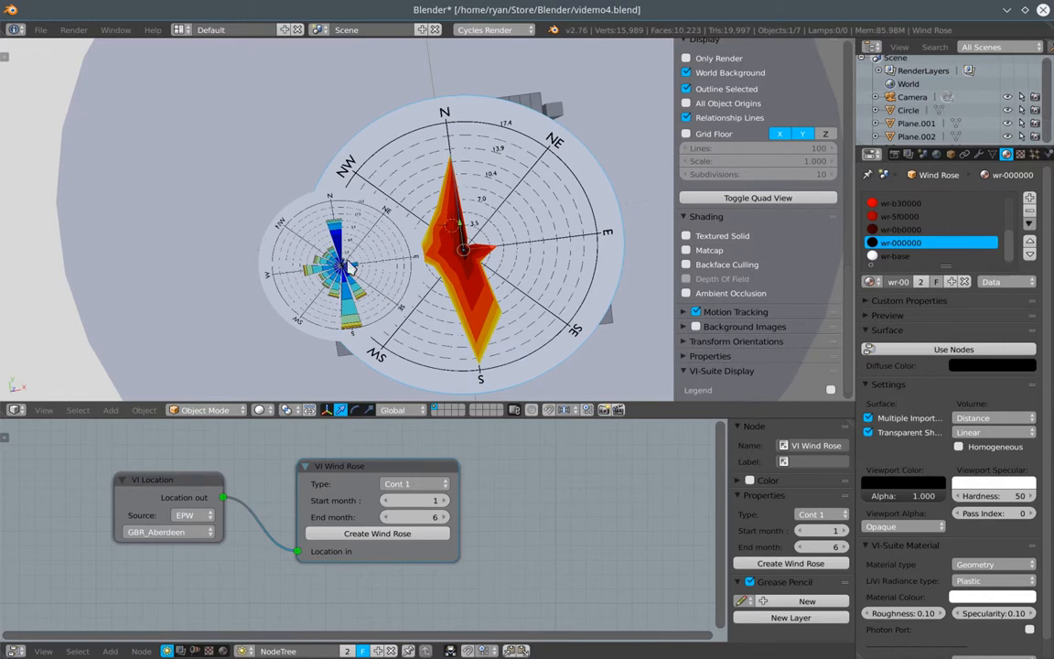
mouse_move(483, 359)
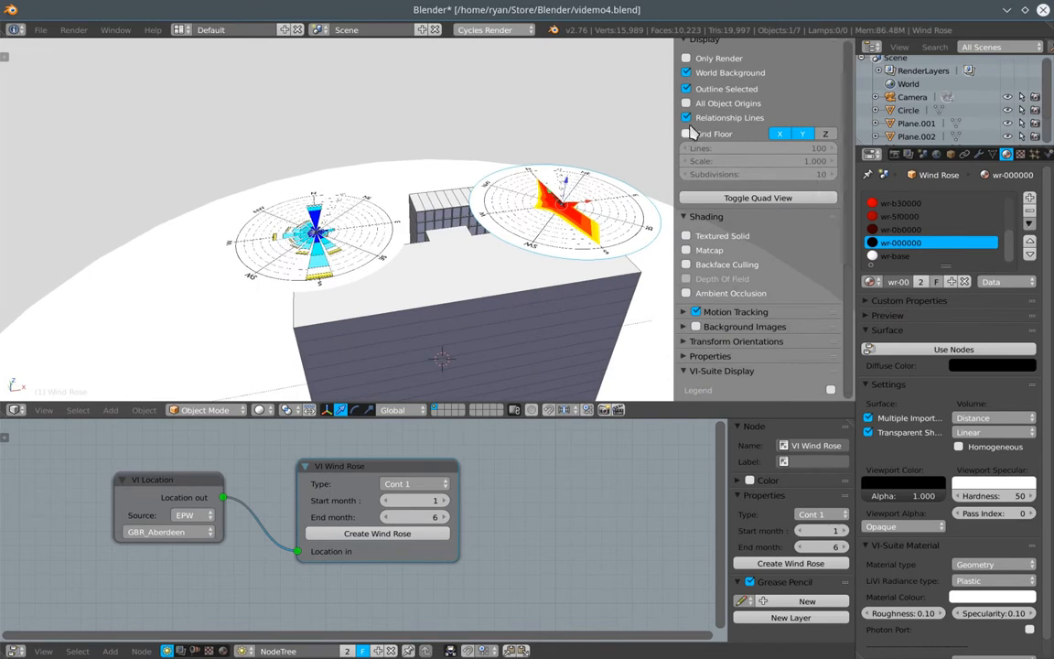
Expand the VI-Suite Display panel in the 3D view sidebar.
click(705, 41)
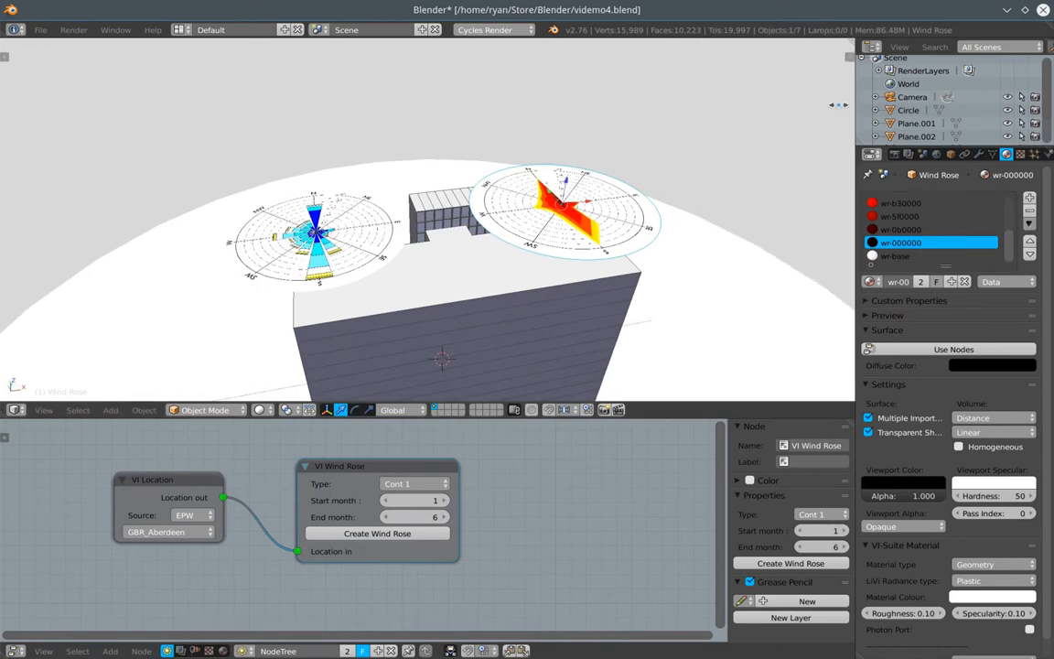
mouse_move(840, 113)
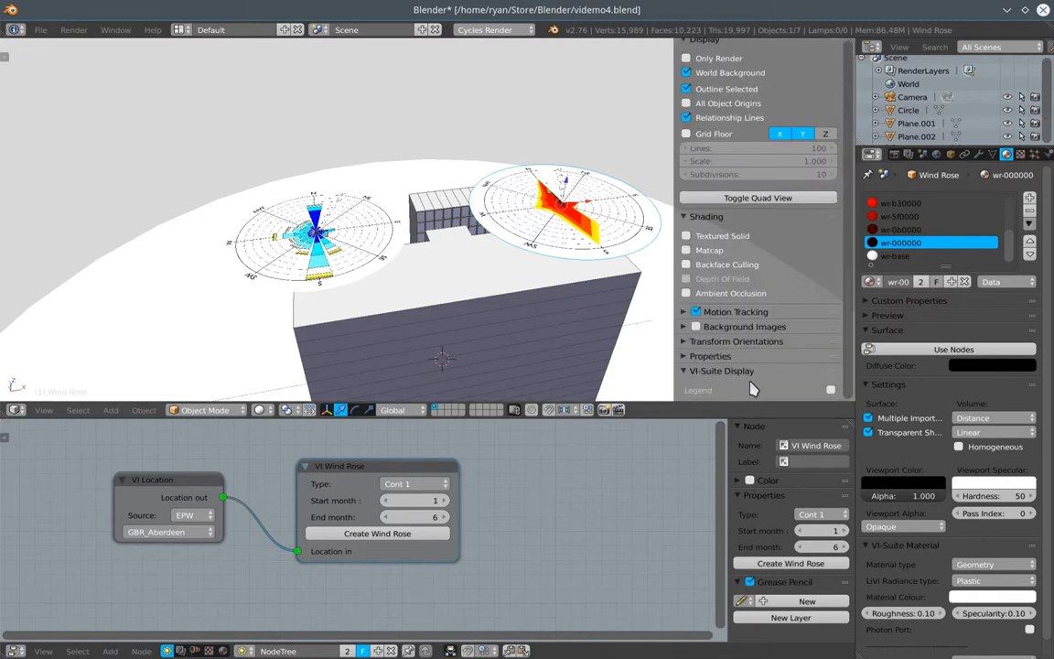
mouse_move(851, 291)
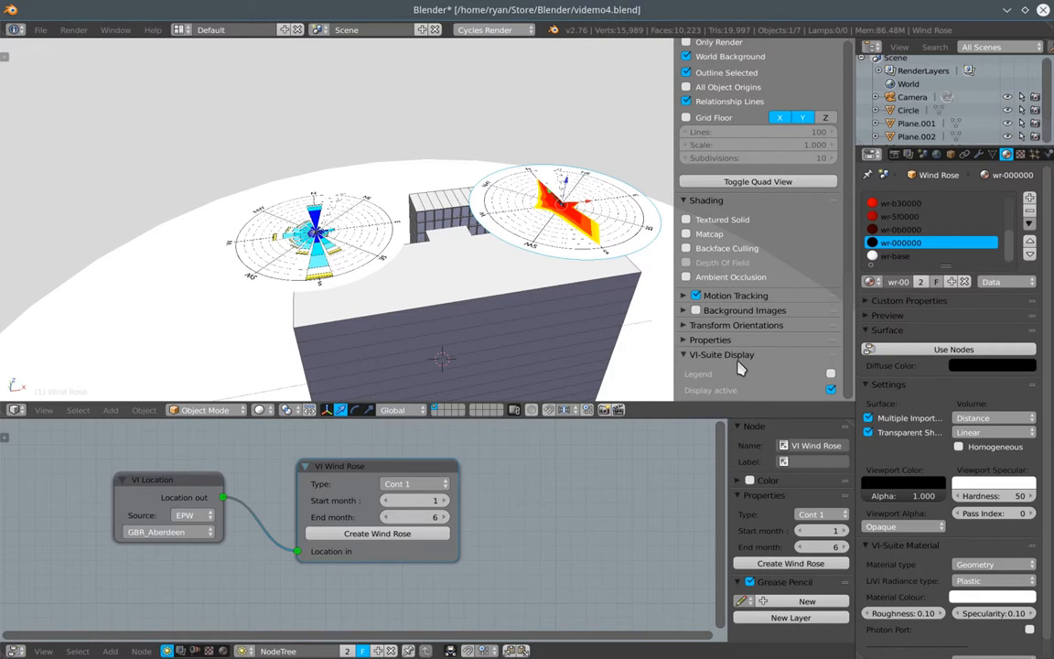
mouse_move(732, 373)
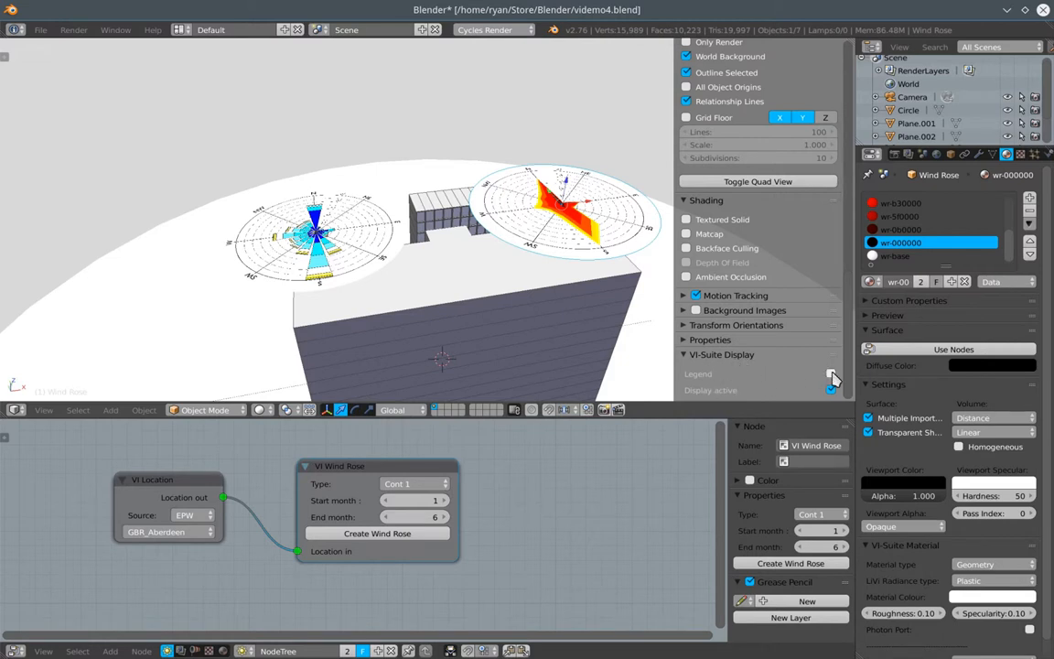
Enable Display active to show the wind speed legend in m/s.
click(831, 373)
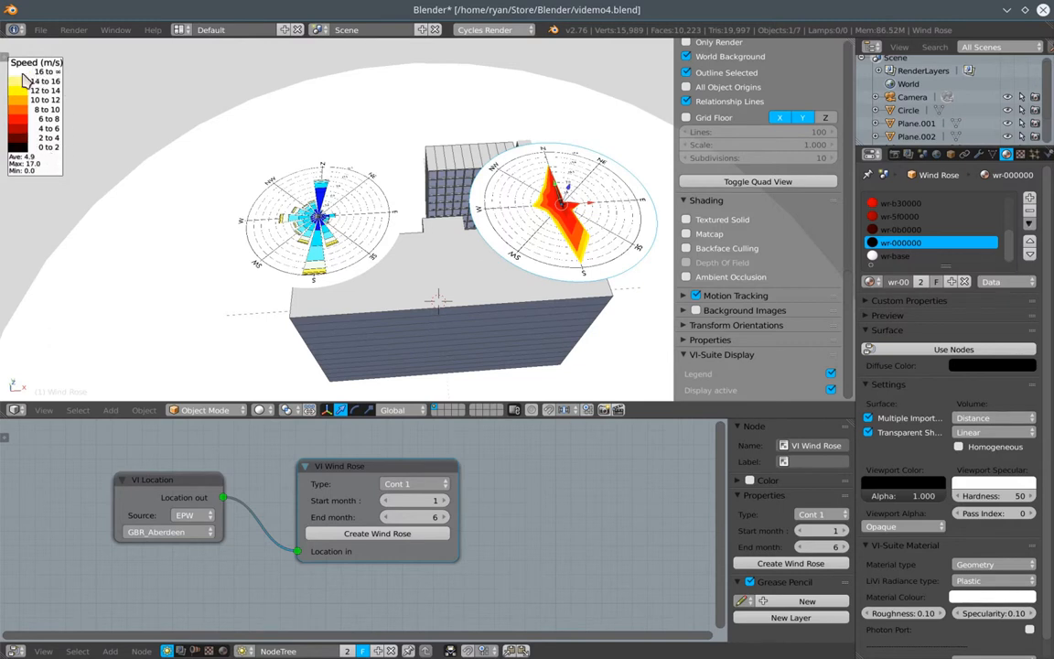
mouse_move(516, 222)
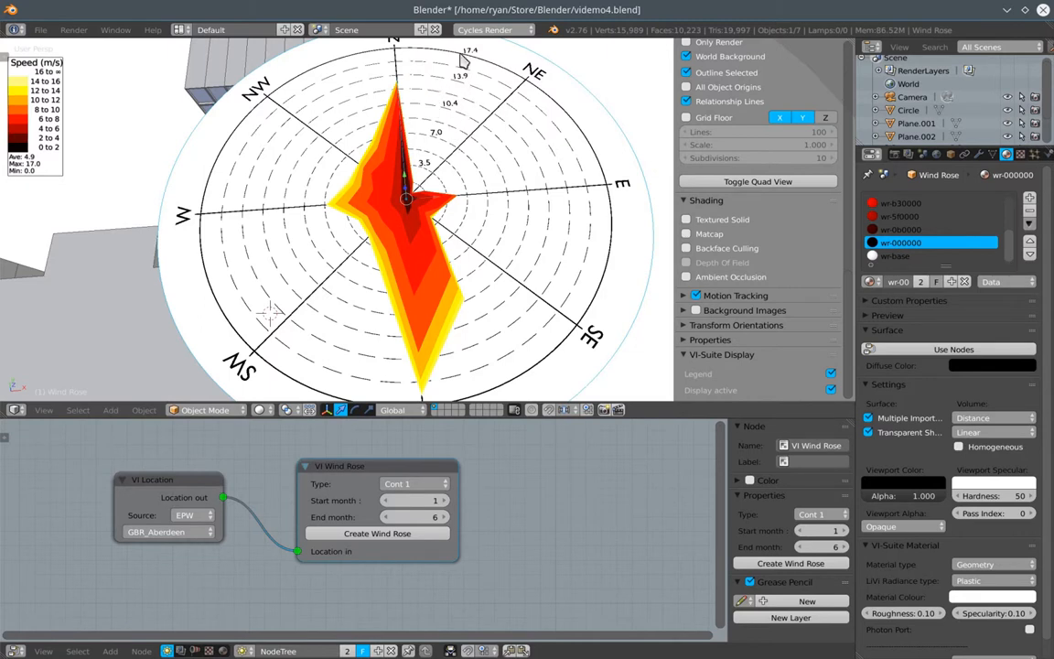
mouse_move(421, 102)
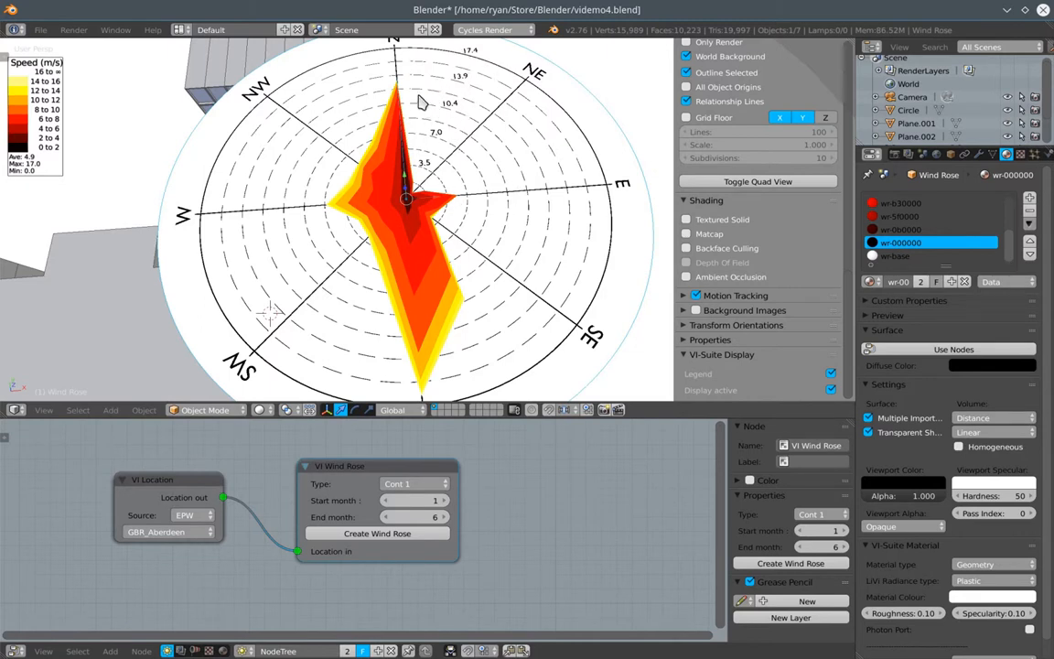
mouse_move(331, 212)
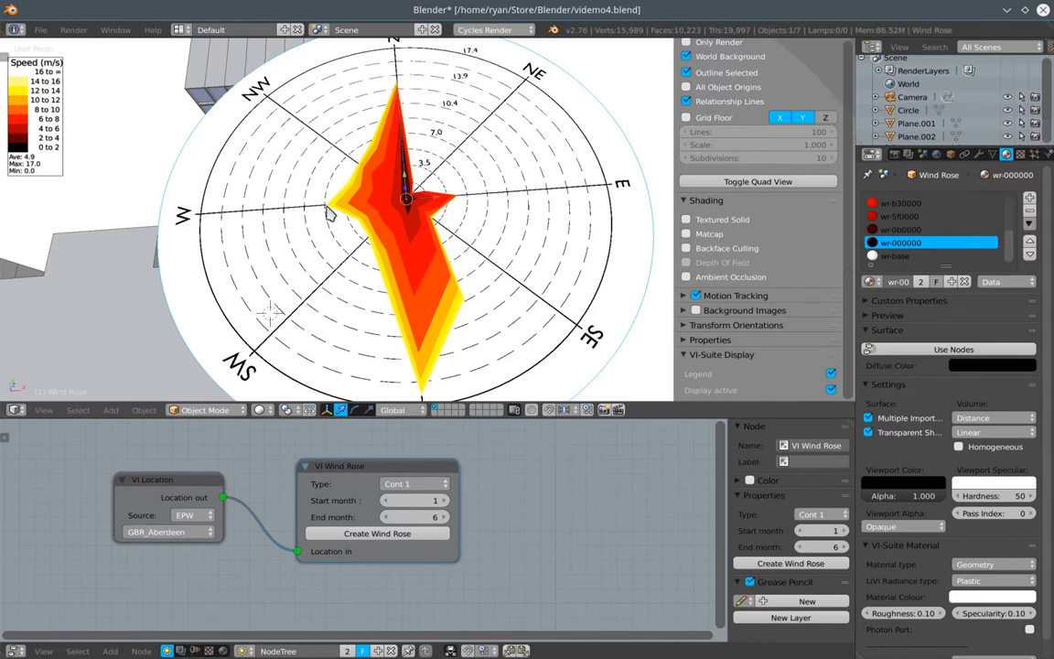
mouse_move(430, 329)
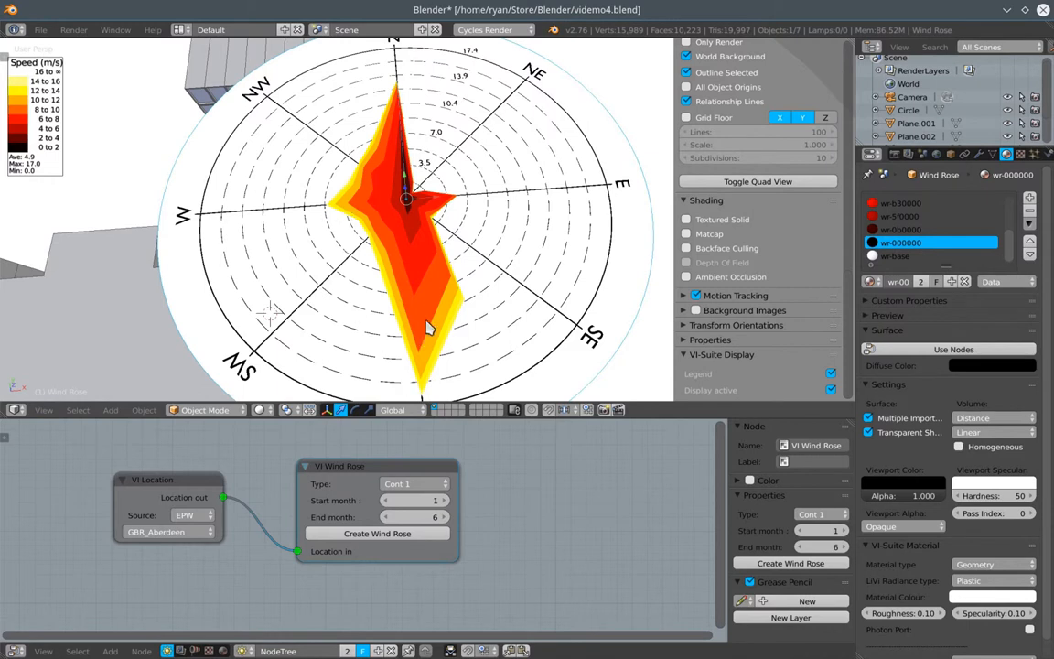
mouse_move(443, 235)
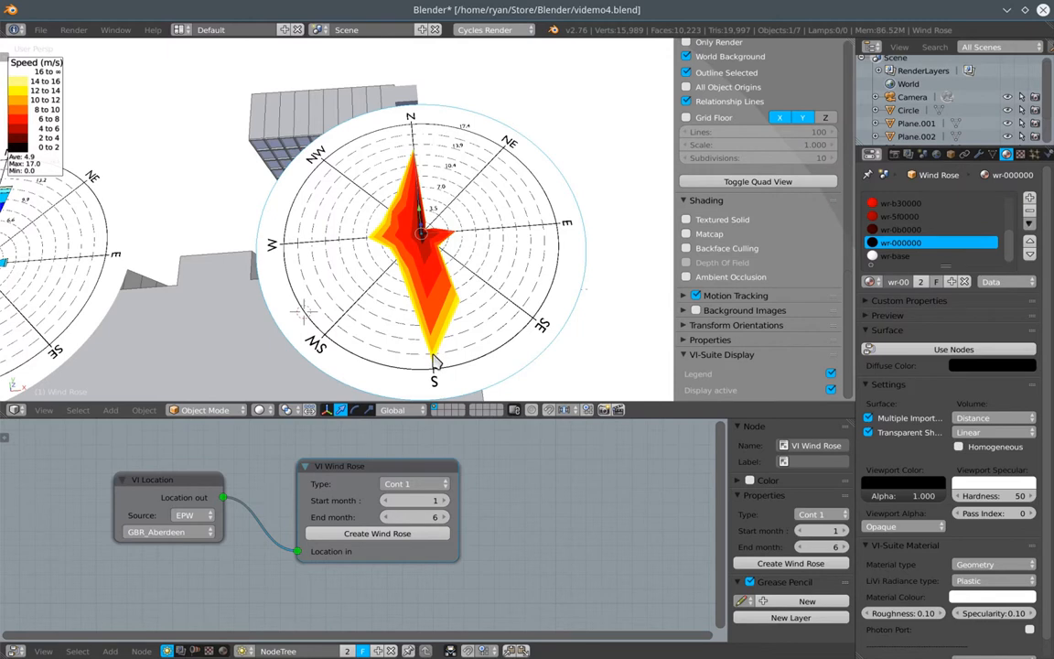
scroll(up, 3)
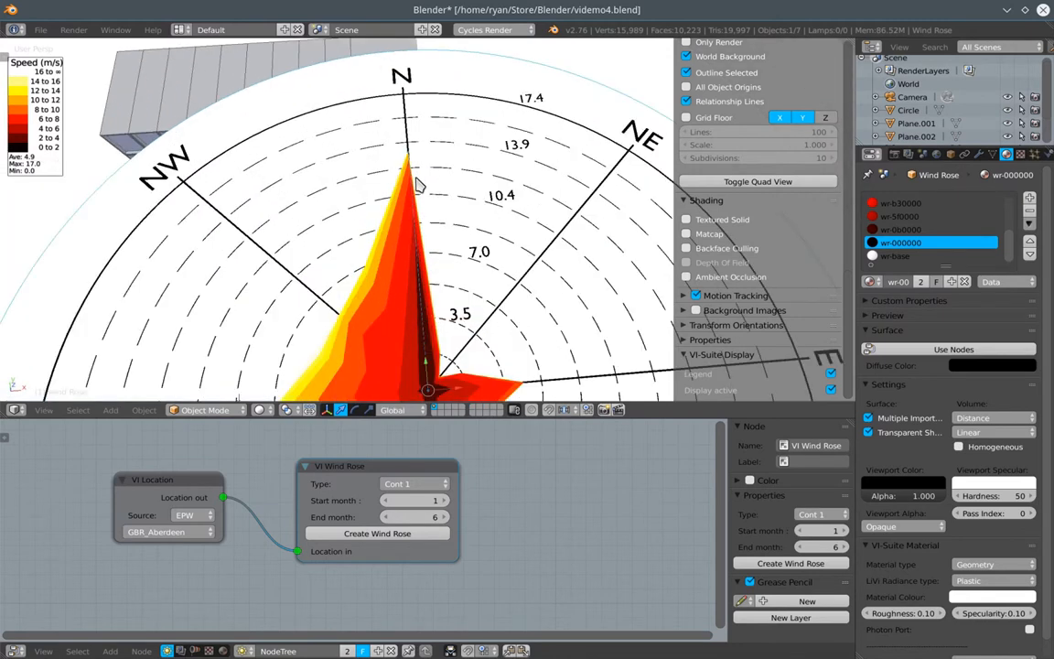
mouse_move(521, 189)
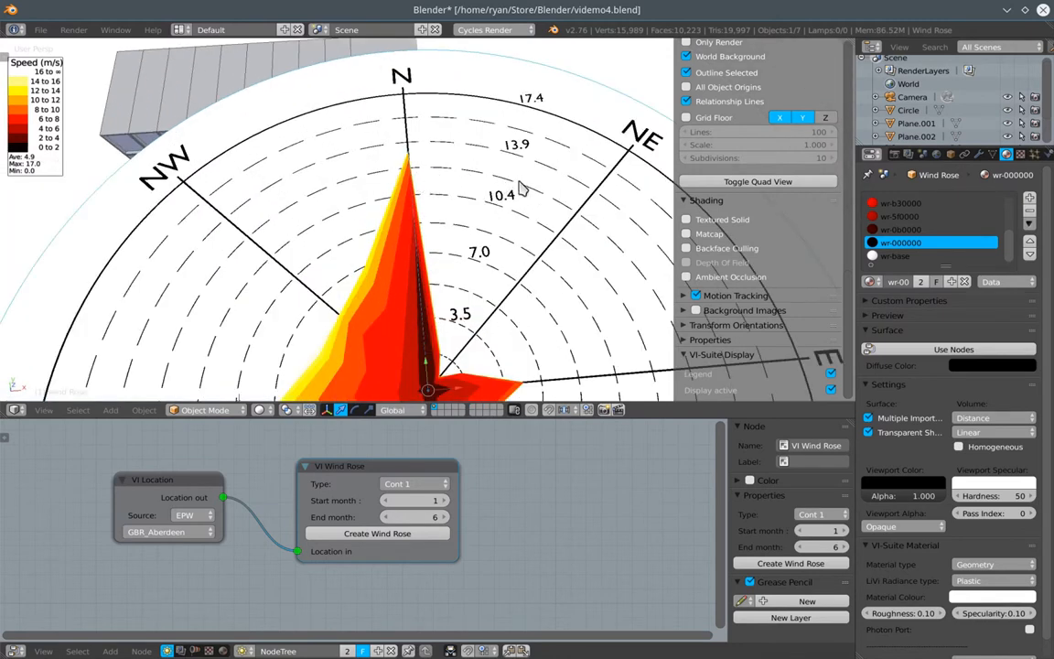
mouse_move(412, 165)
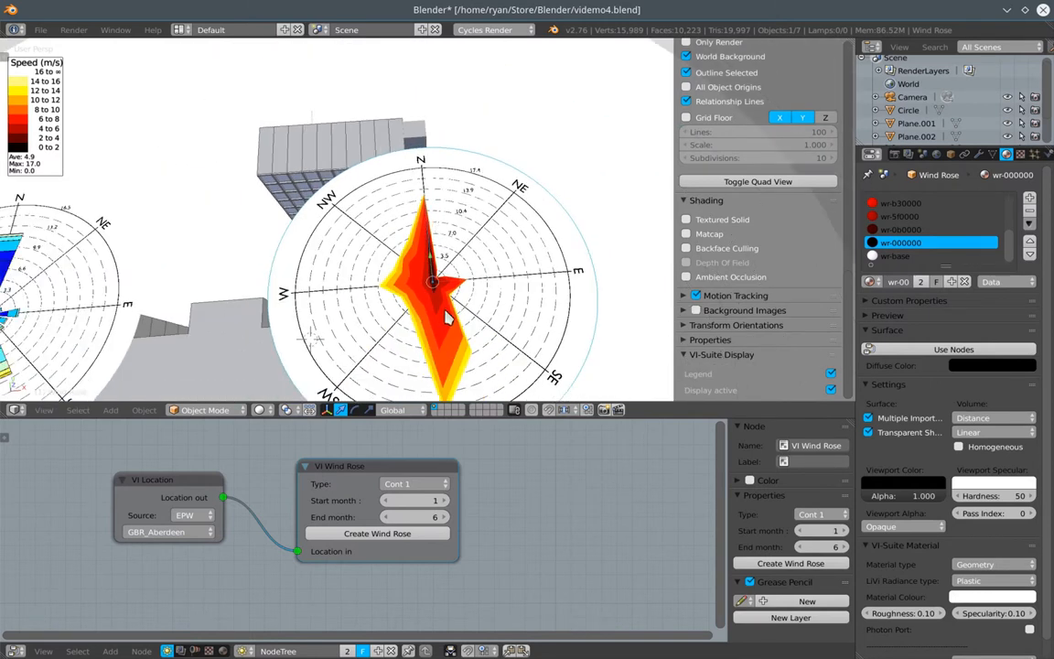
mouse_move(421, 271)
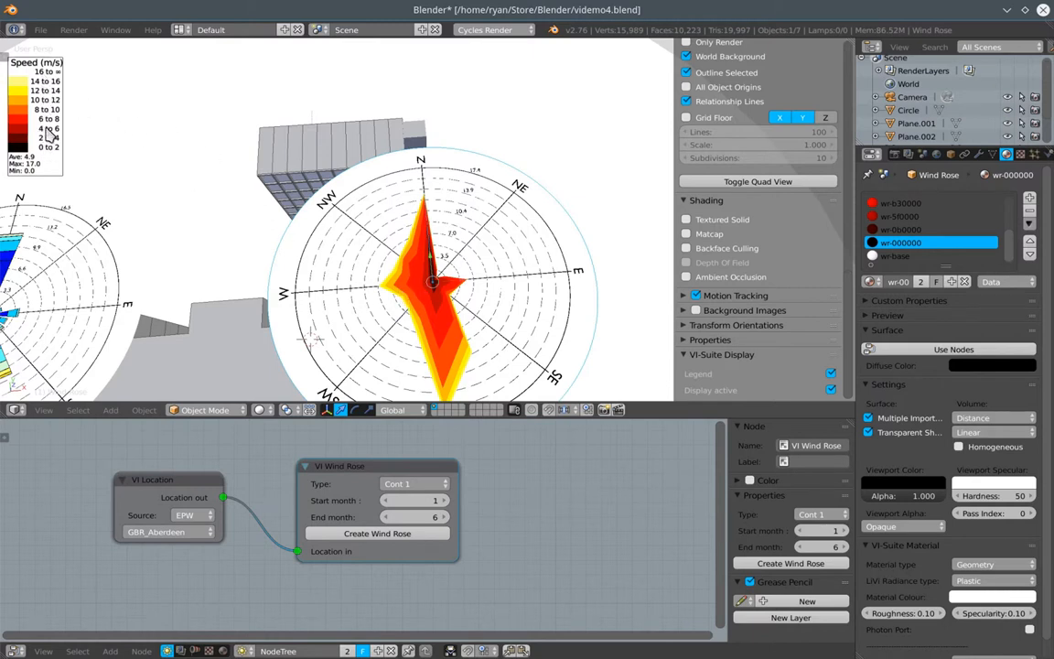
mouse_move(384, 291)
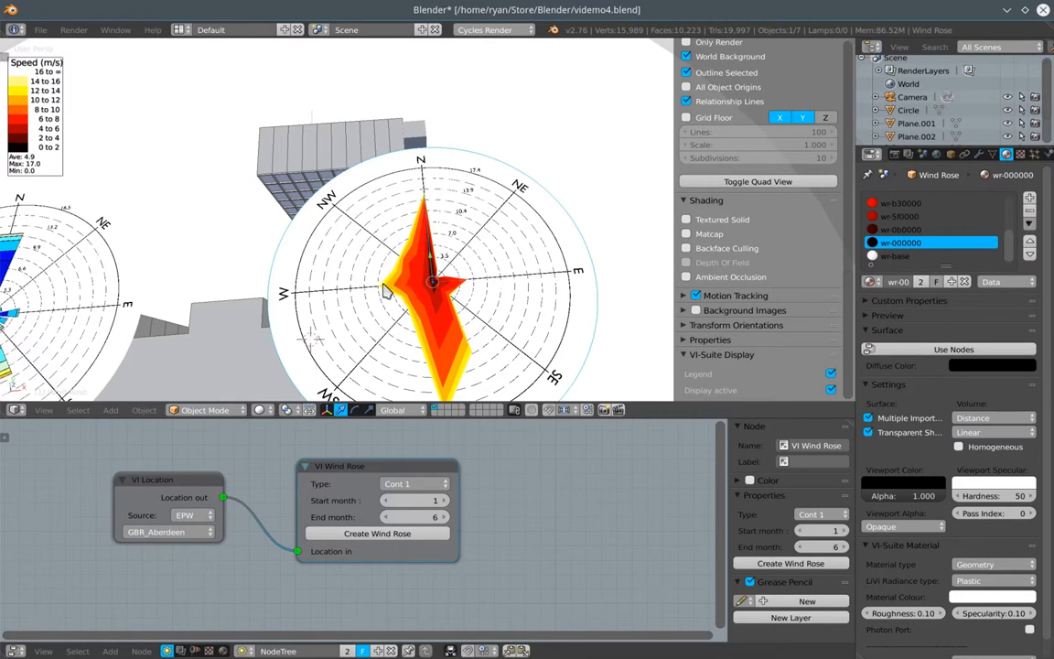
mouse_move(454, 357)
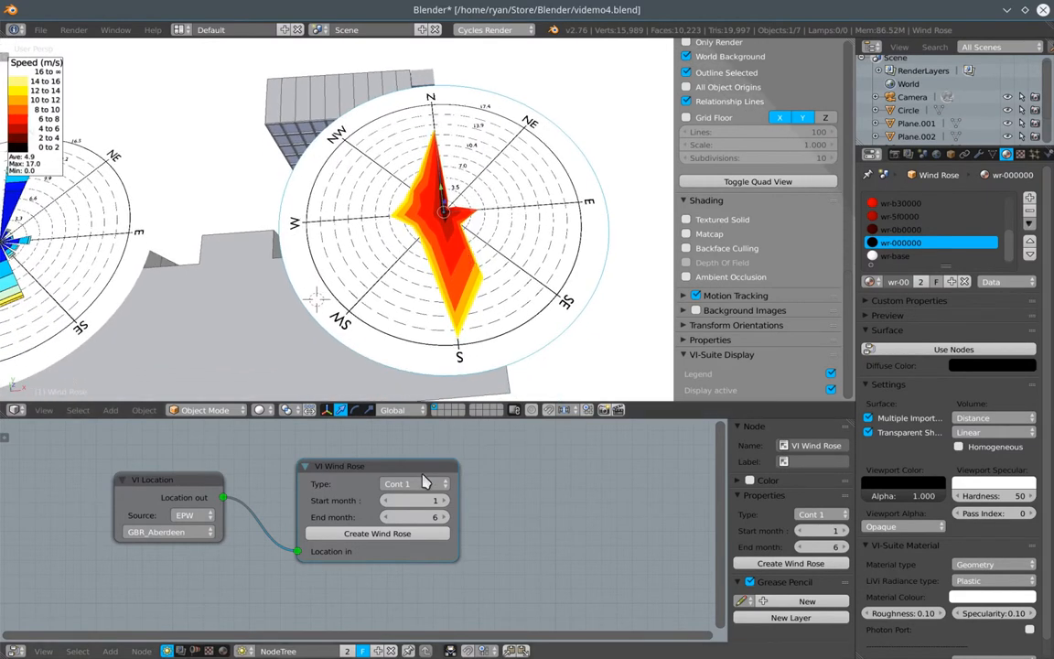
click(412, 483)
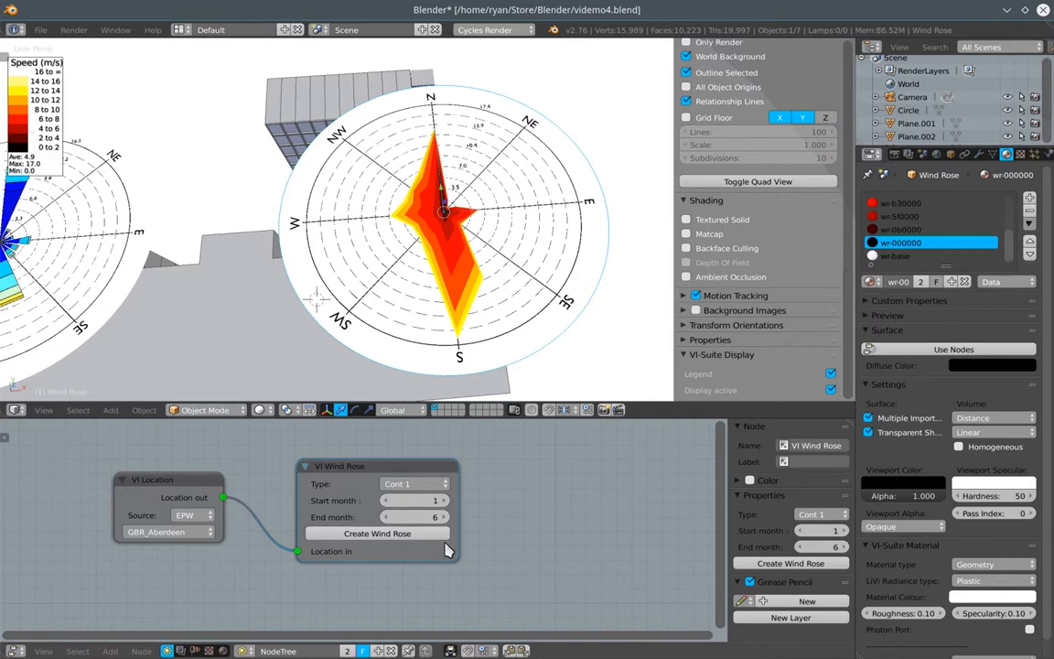
mouse_move(494, 511)
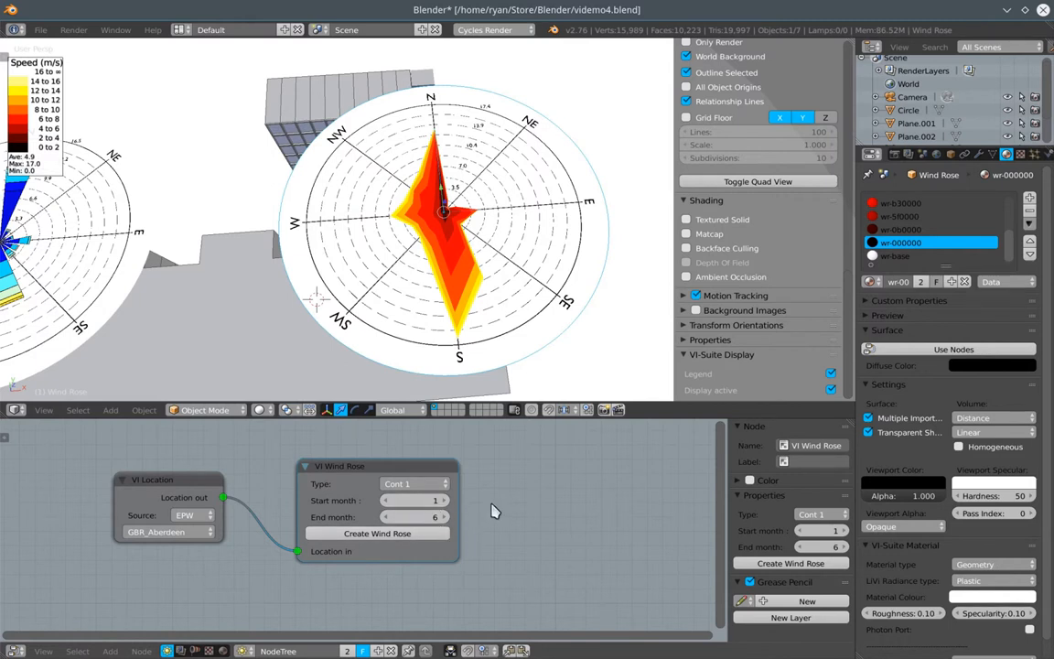
mouse_move(497, 505)
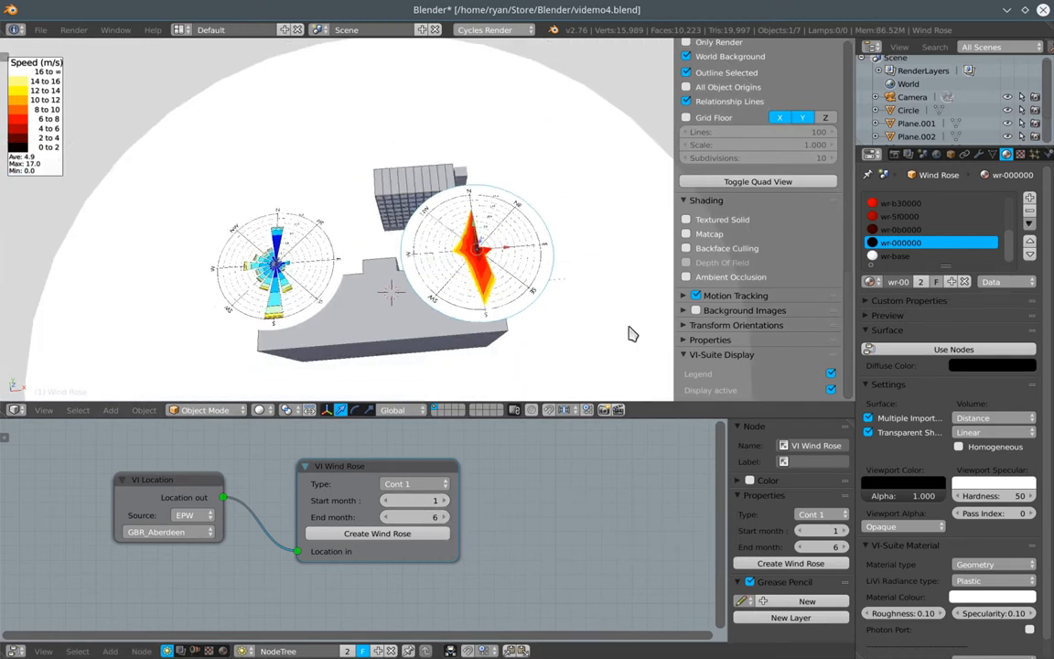
mouse_move(840, 377)
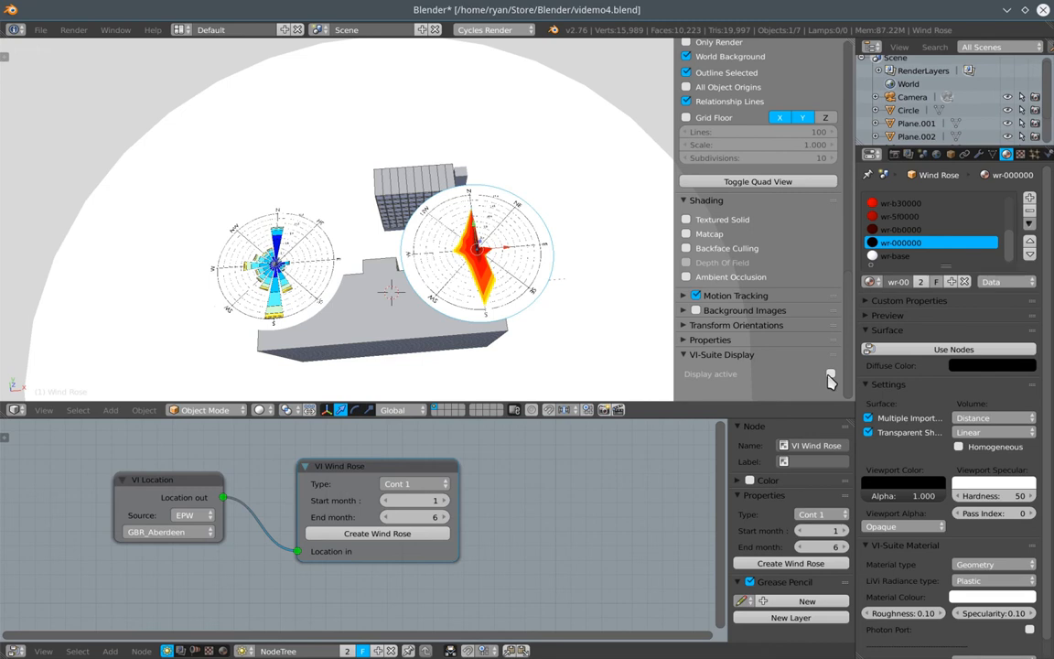
mouse_move(399, 331)
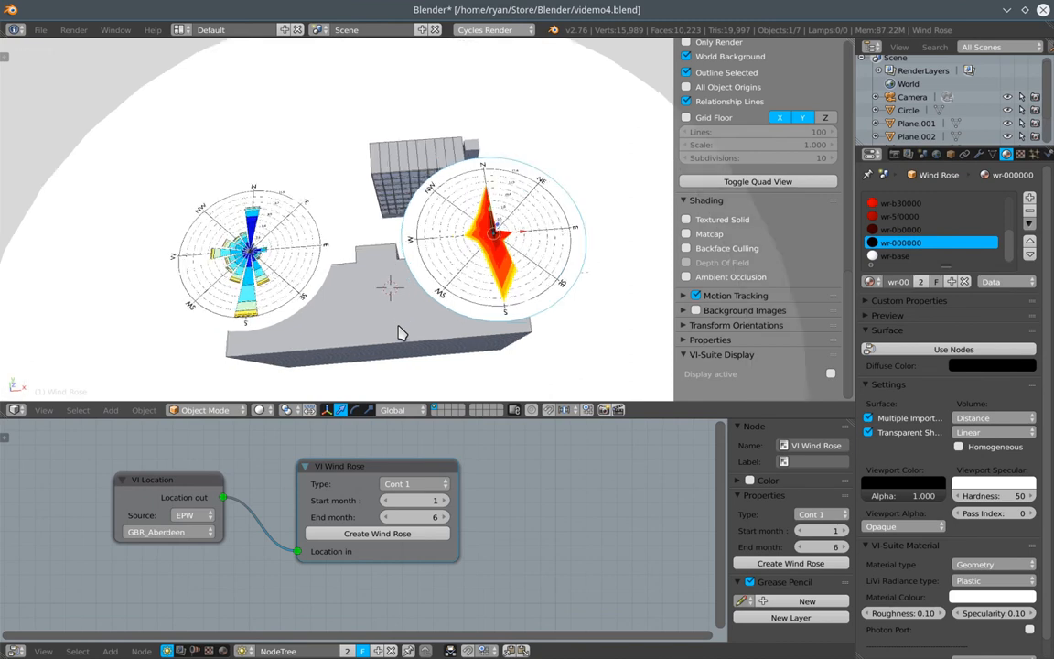
Zoom the 3D view in on the two wind roses over the building.
scroll(up, 3)
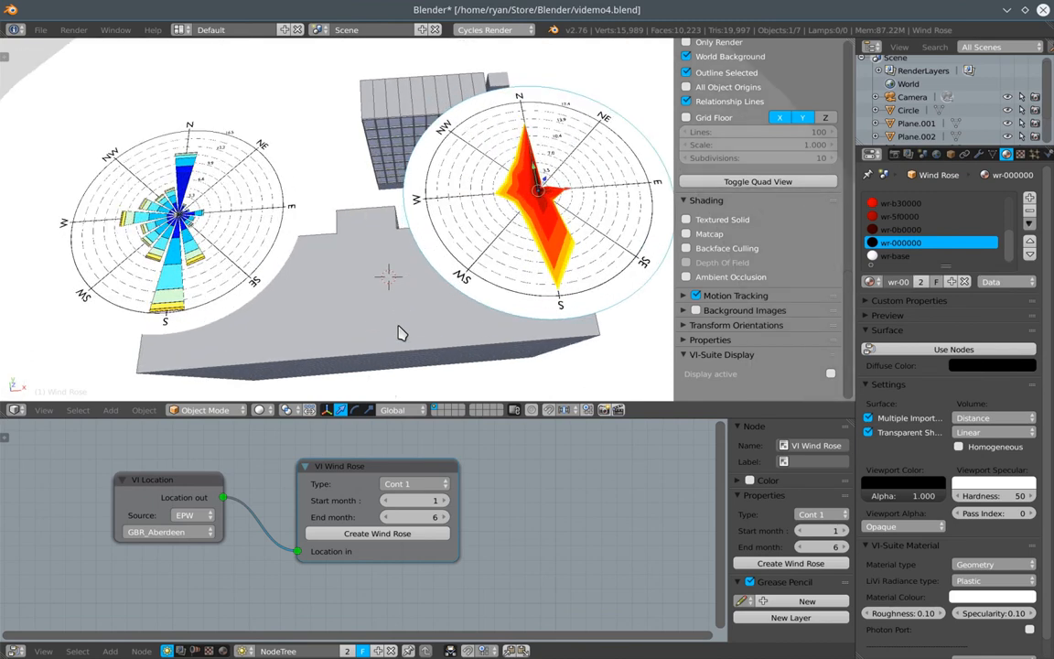